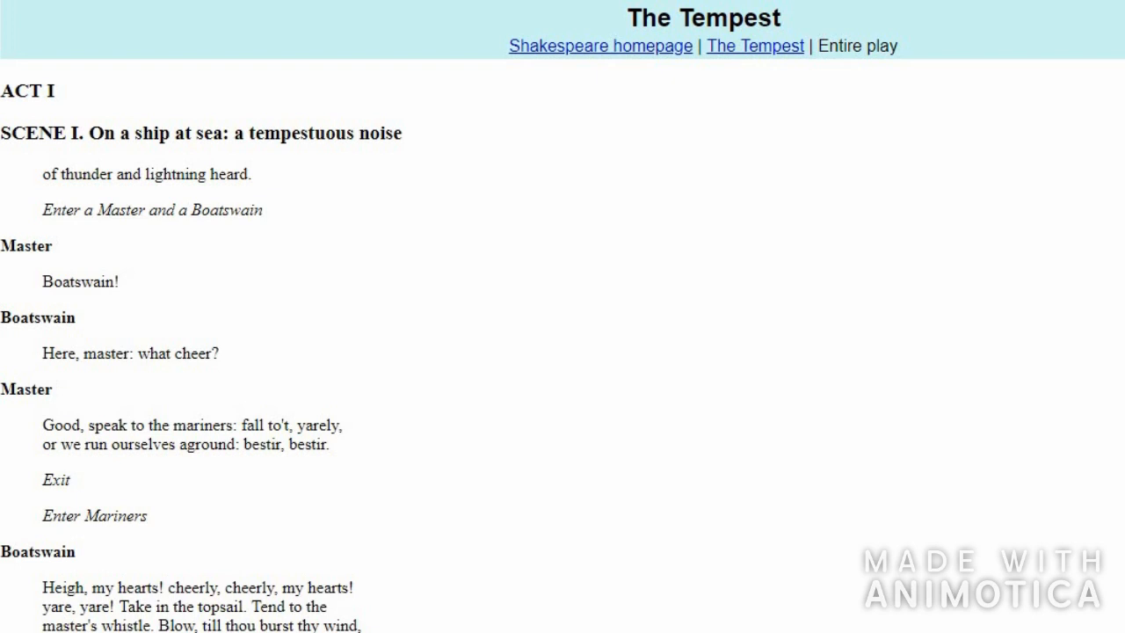
- Highlight the setting line 'On a ship at sea: a tempestuous noise'
double_click(243, 132)
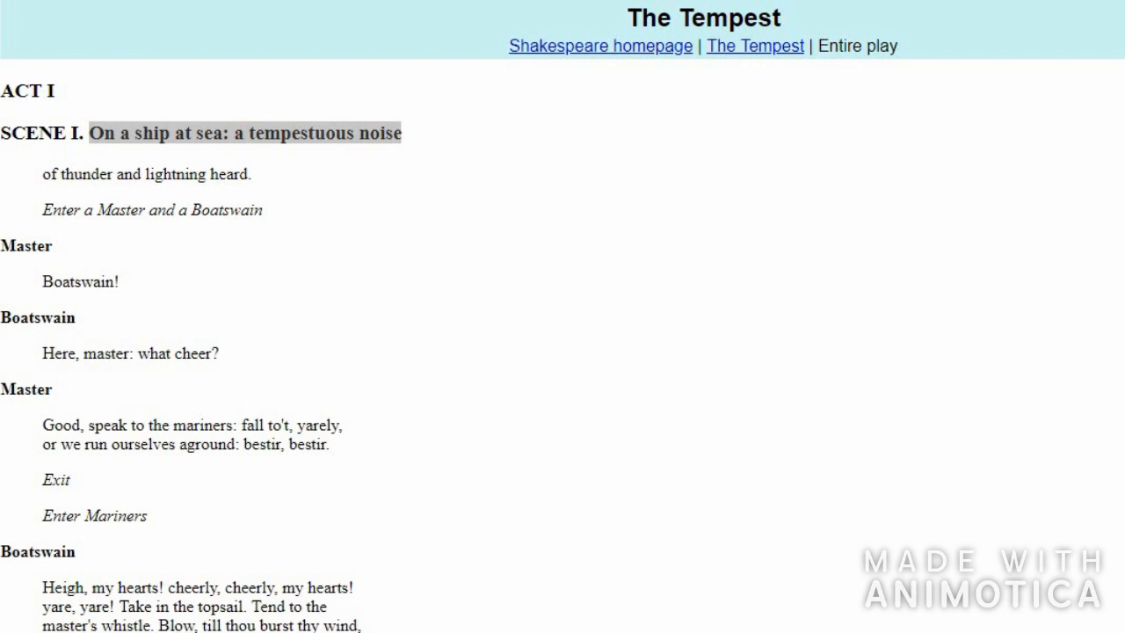
double_click(151, 209)
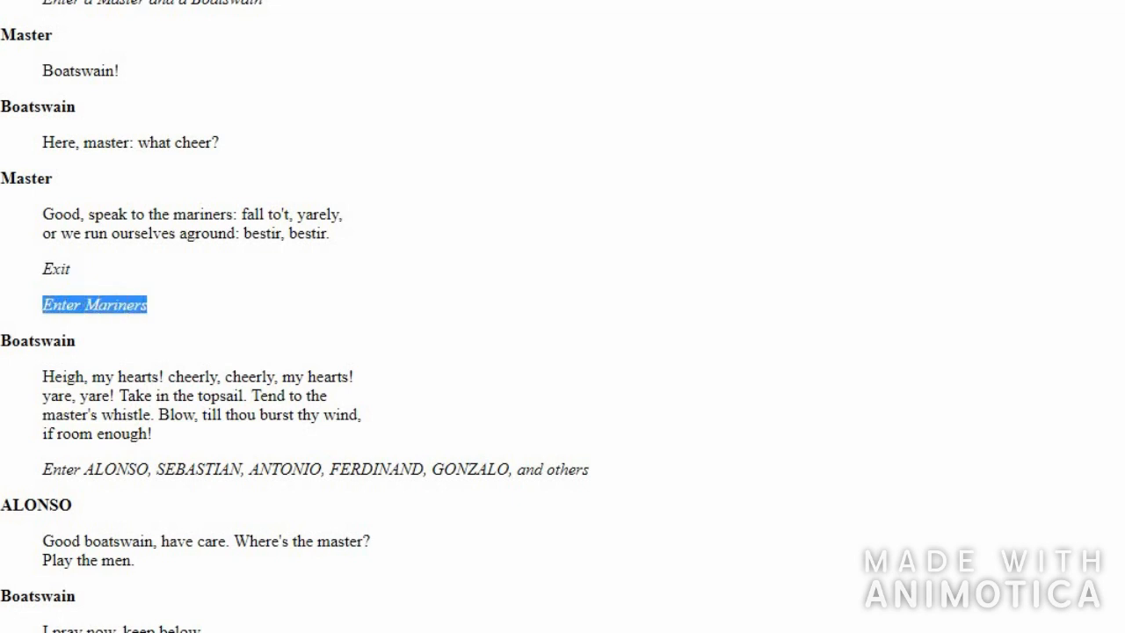
- Scroll the play text down toward the 'Enter Mariners' stage direction
scroll(down, 3)
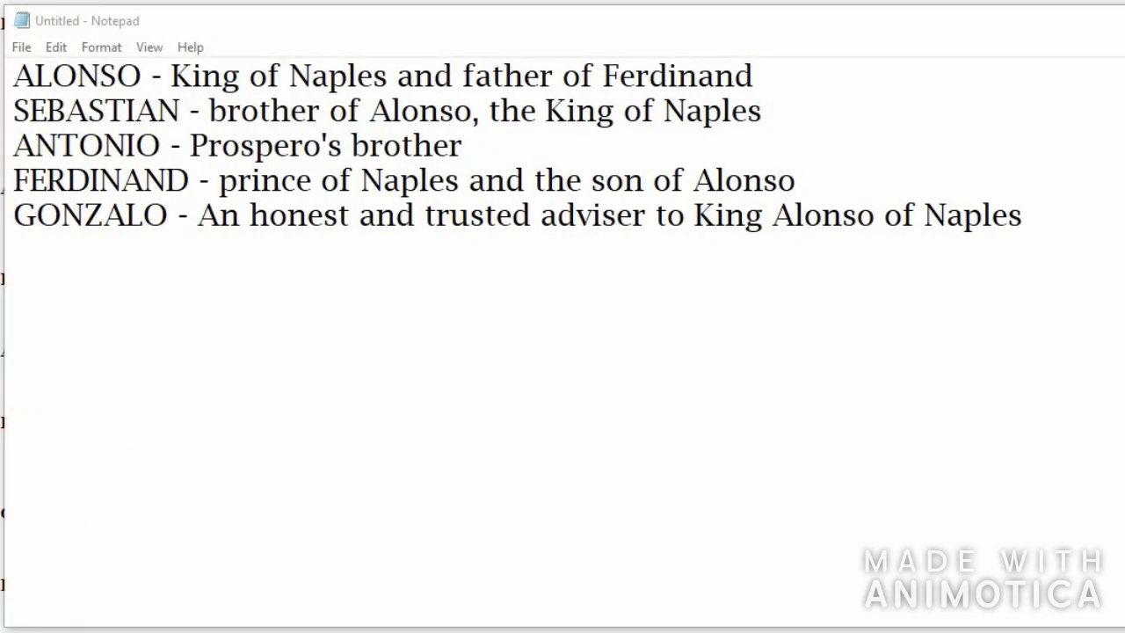
- Add 'PROSPERO - ousted Duke of Milan' to the Notepad character notes
drag(170, 76, 753, 76)
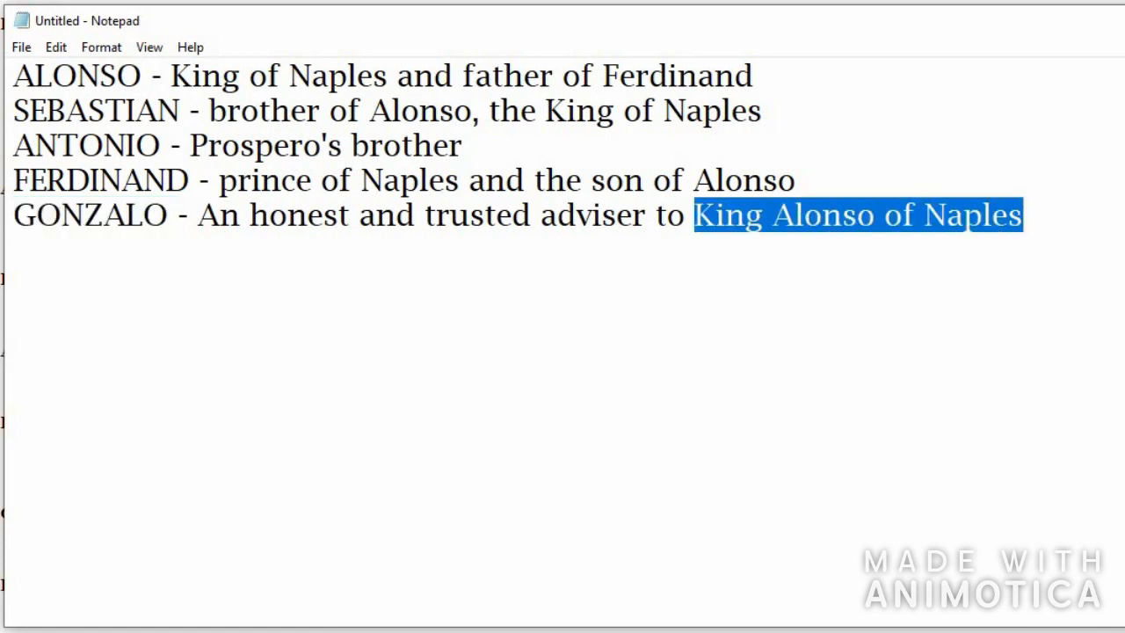
double_click(268, 145)
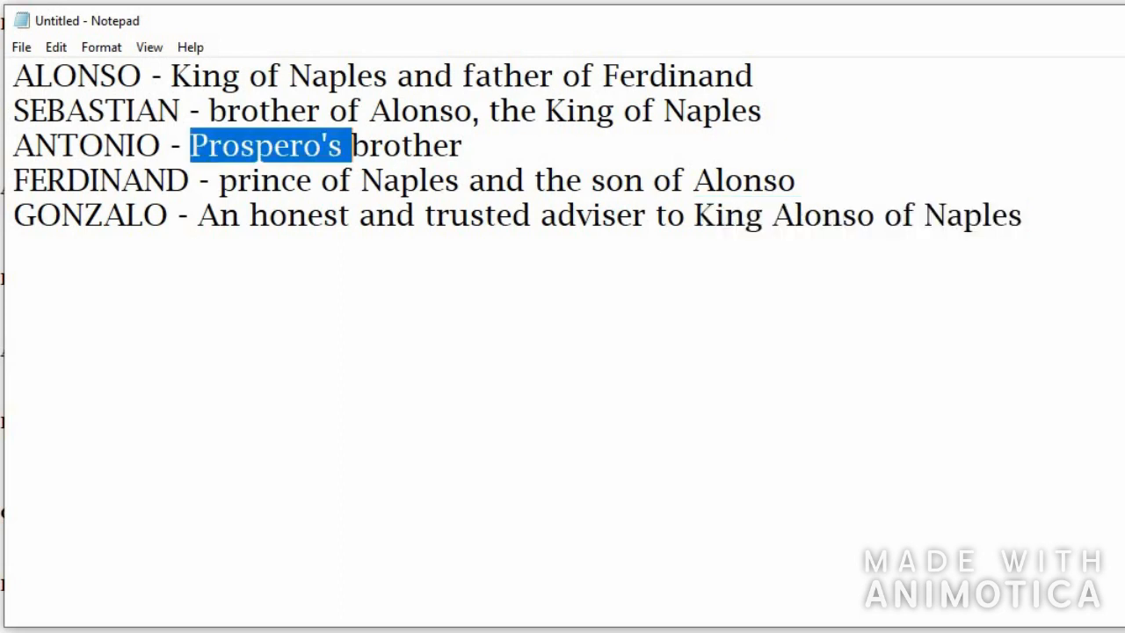
text(PROSPERO - ousted Duke of Milan)
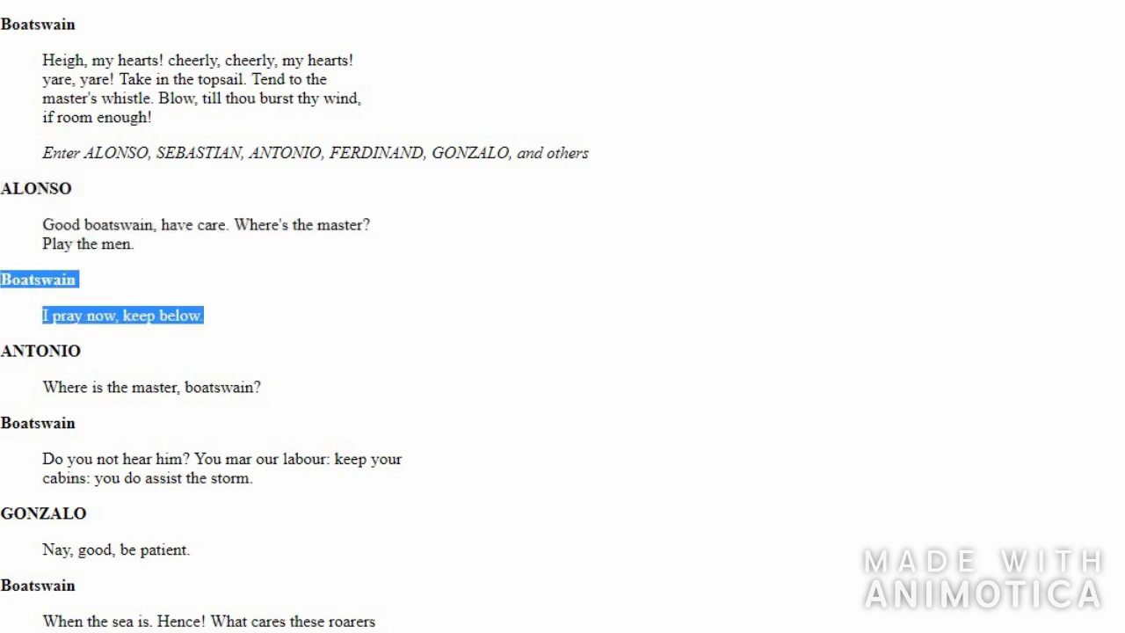
- Scroll down to the Boatswain's line 'I pray now, keep below.'
scroll(down, 3)
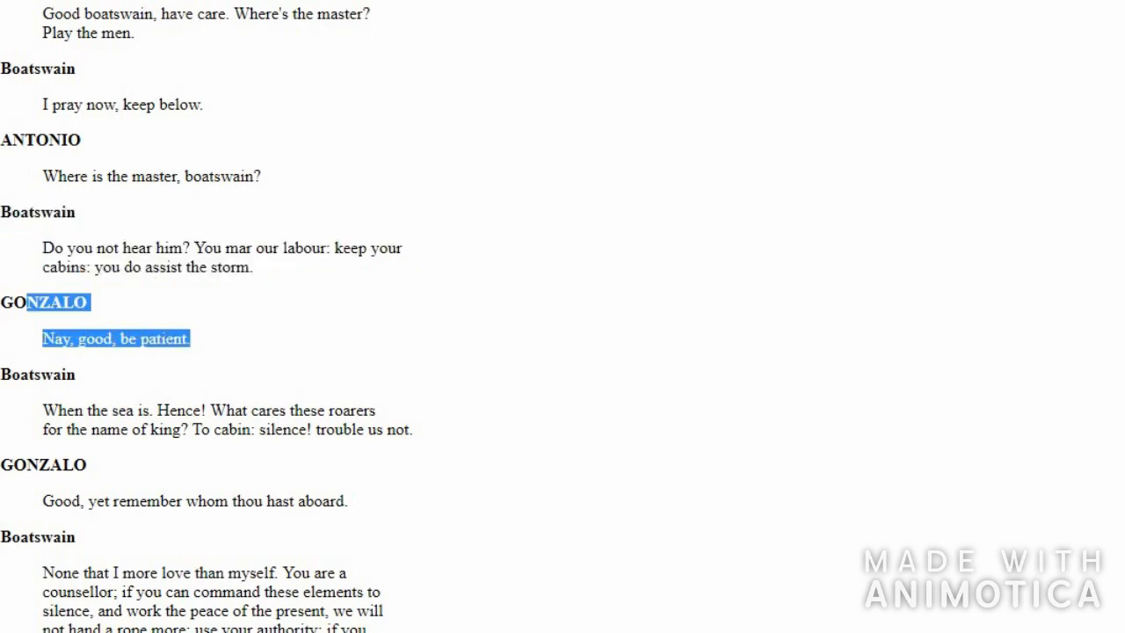
- Scroll down to Gonzalo's 'Nay, good, be patient' and 'remember whom thou hast aboard'
scroll(down, 3)
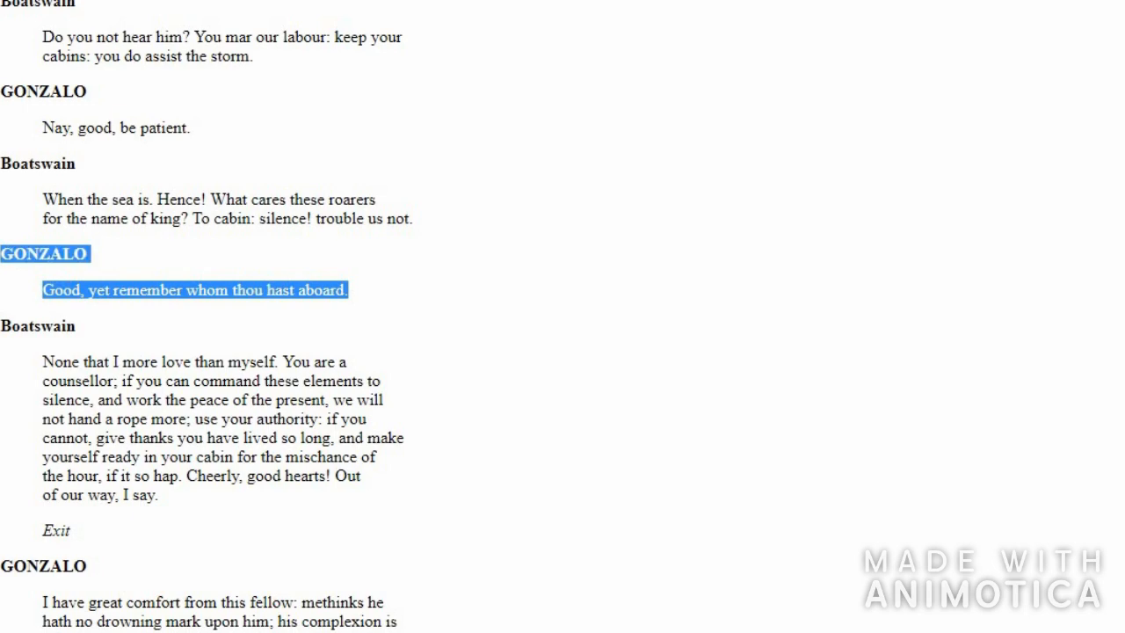
- Scroll past 'Cheerly, good hearts!' to Gonzalo's 'I have great comfort' speech
scroll(down, 3)
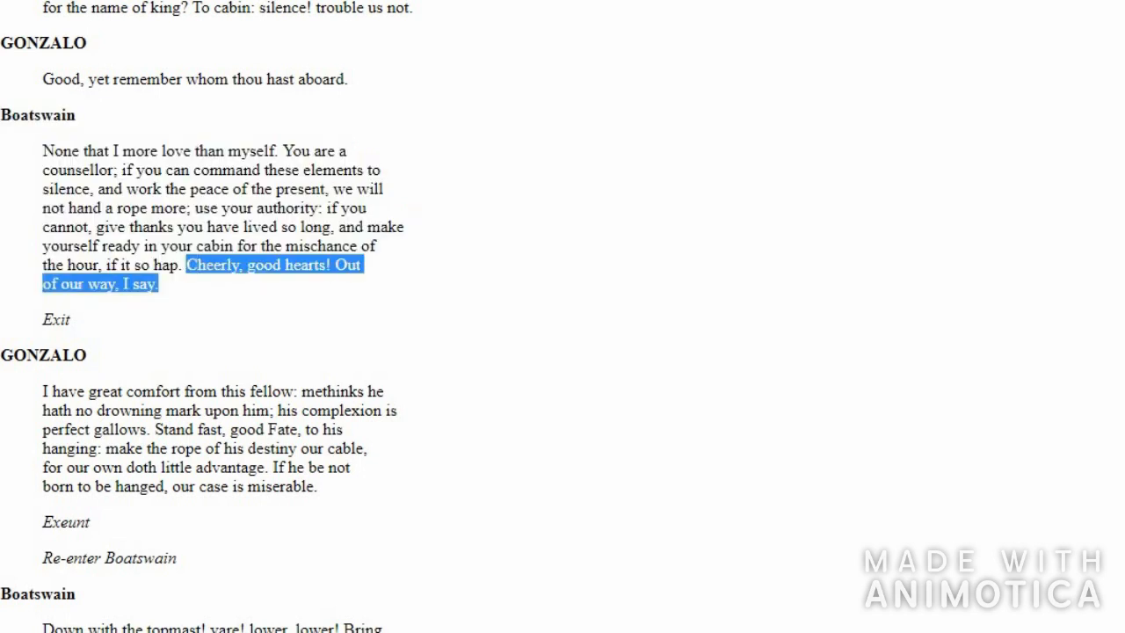
scroll(down, 3)
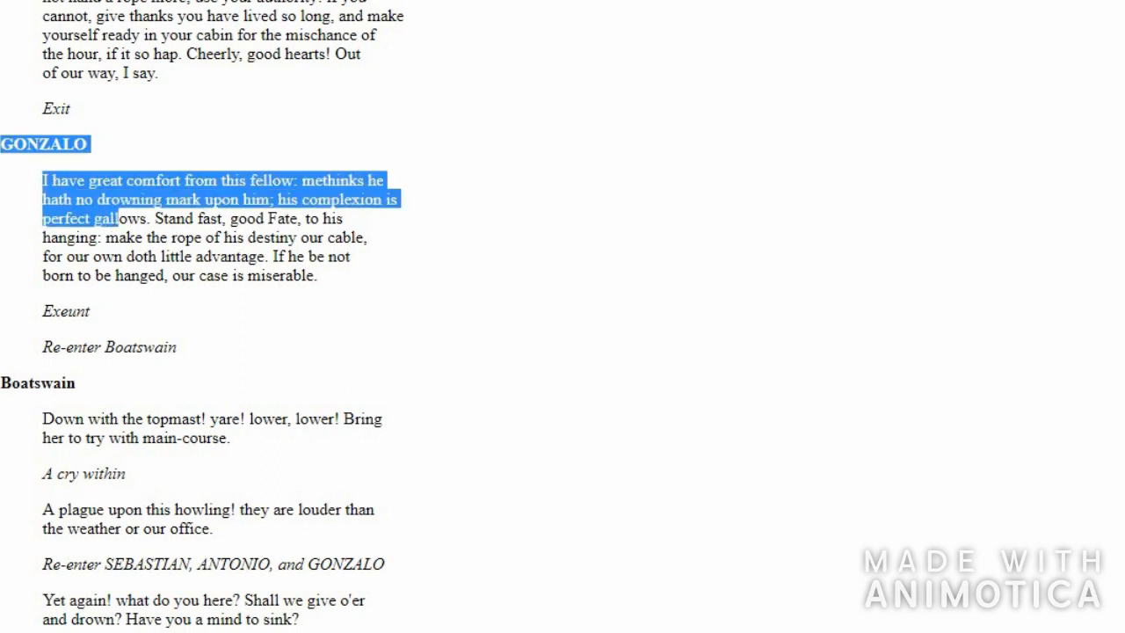
- Highlight the opening lines of Gonzalo's comfort speech, then scroll on toward Exeunt
drag(114, 218, 318, 275)
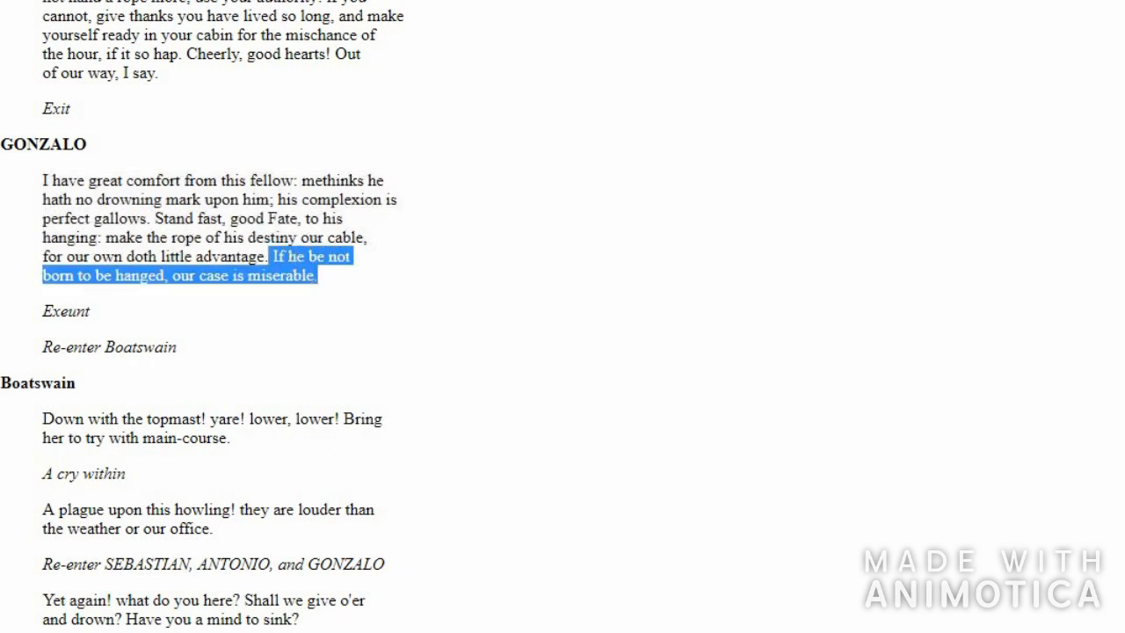
scroll(down, 3)
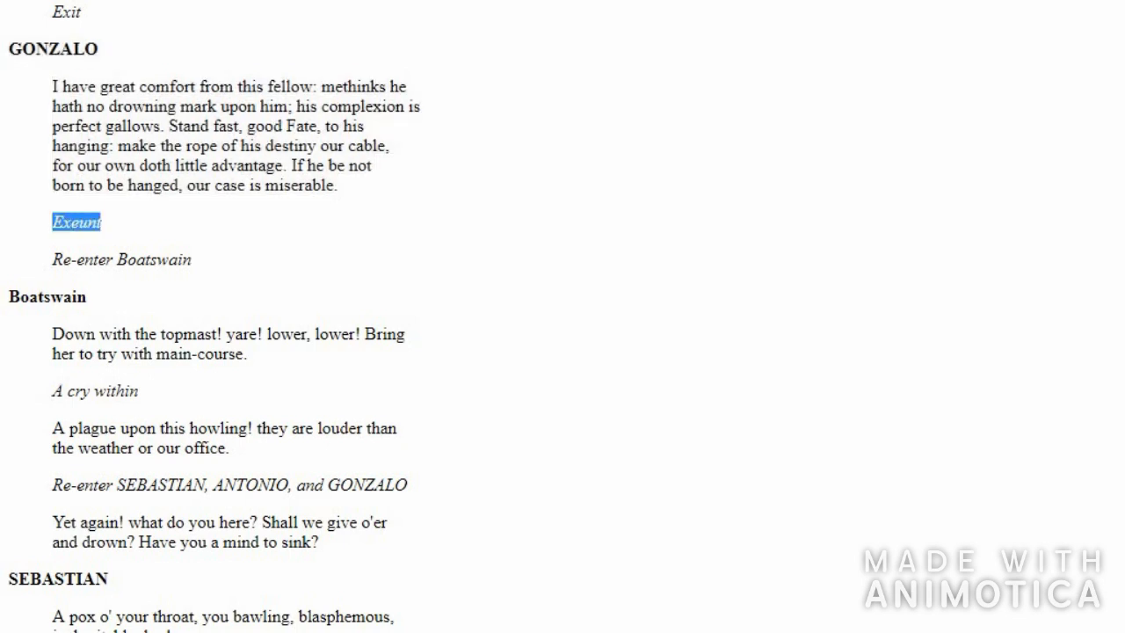
- Scroll down to the Boatswain's retort 'Work you then.'
scroll(down, 3)
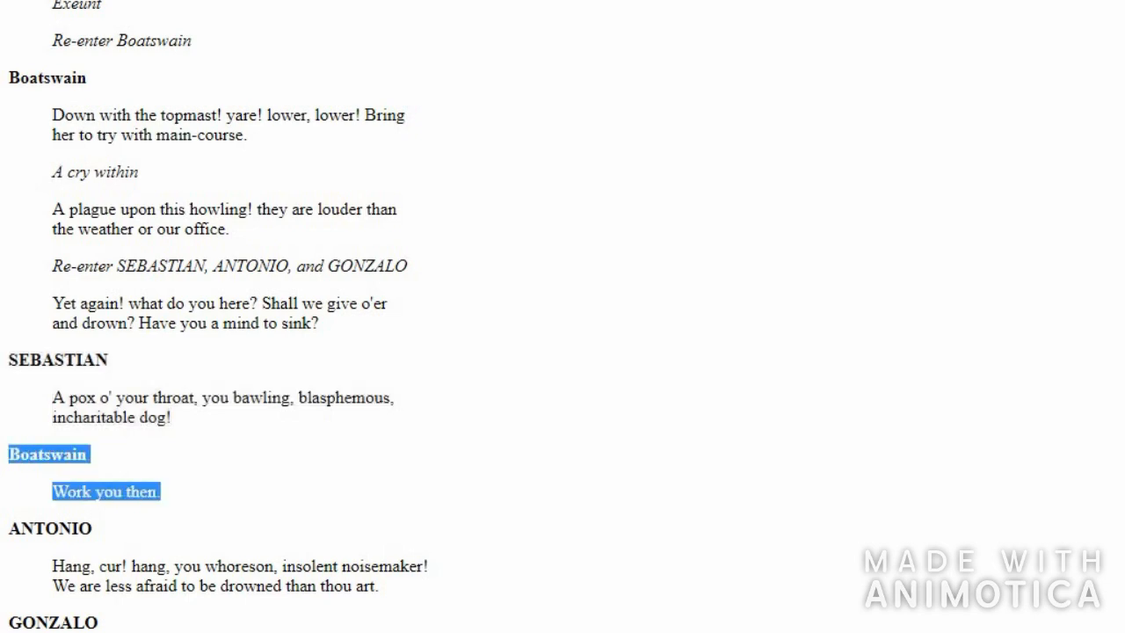
- Scroll down to Gonzalo's phrase 'as leaky as an unstanched wench.'
scroll(down, 3)
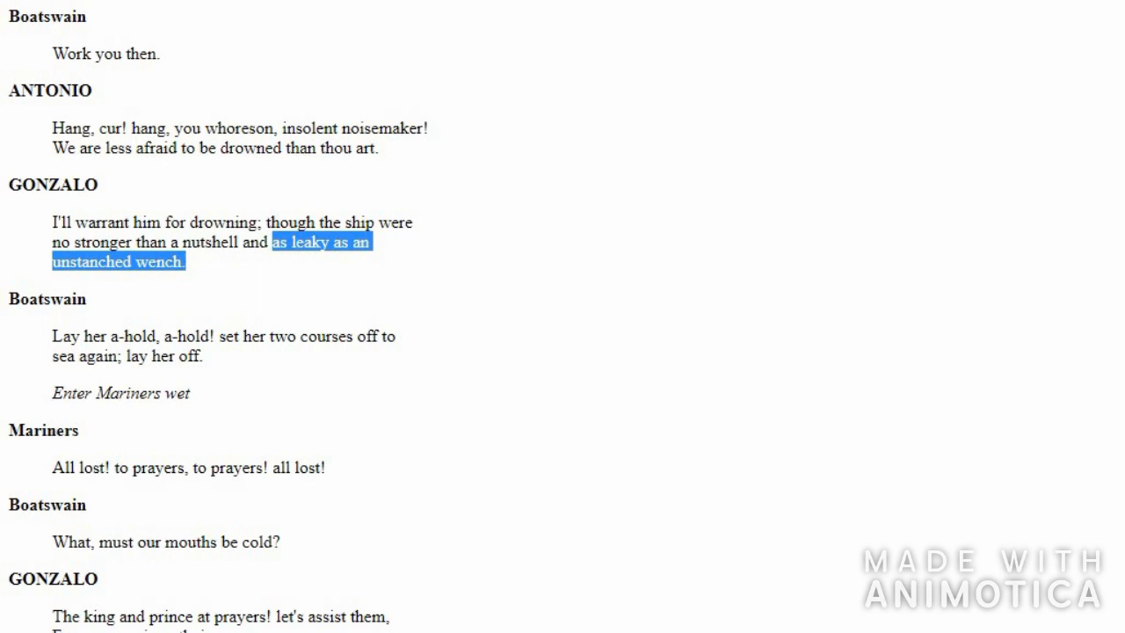
- Highlight the word 'leaky', then the Boatswain's 'Lay her a-hold' order
double_click(309, 242)
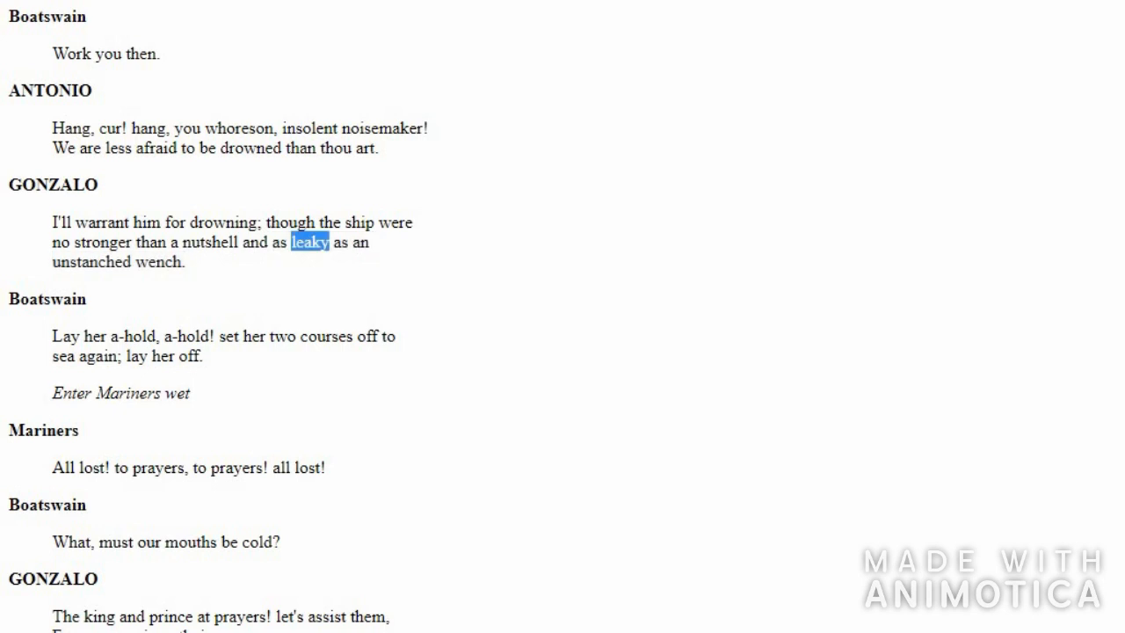
drag(290, 242, 185, 262)
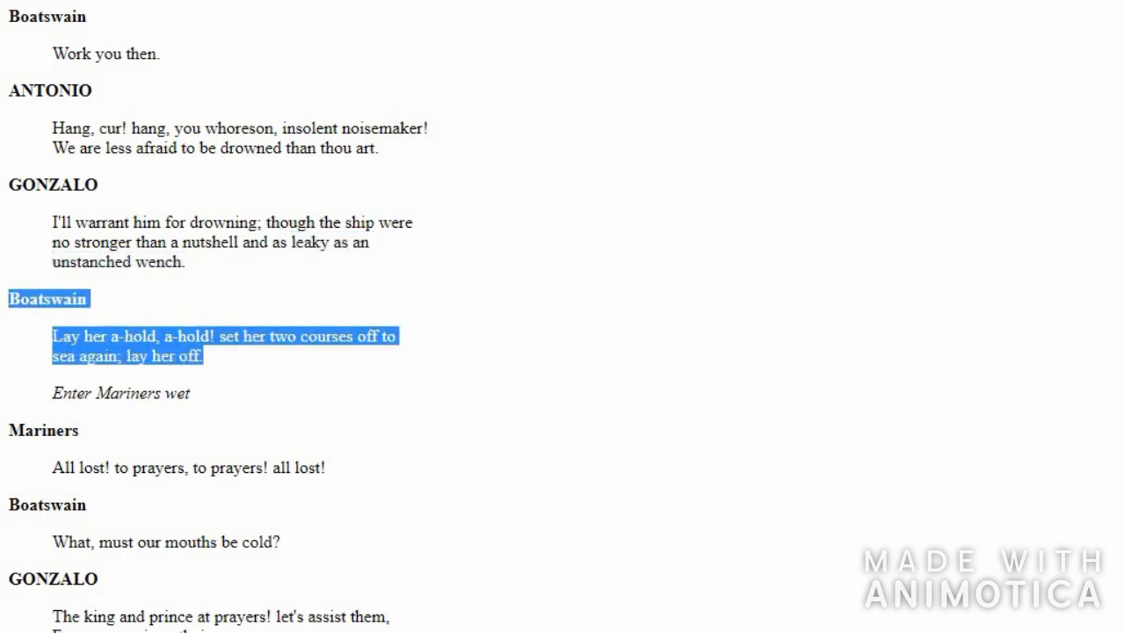
- Scroll down to Gonzalo's 'He'll be hang'd yet' speech
scroll(down, 3)
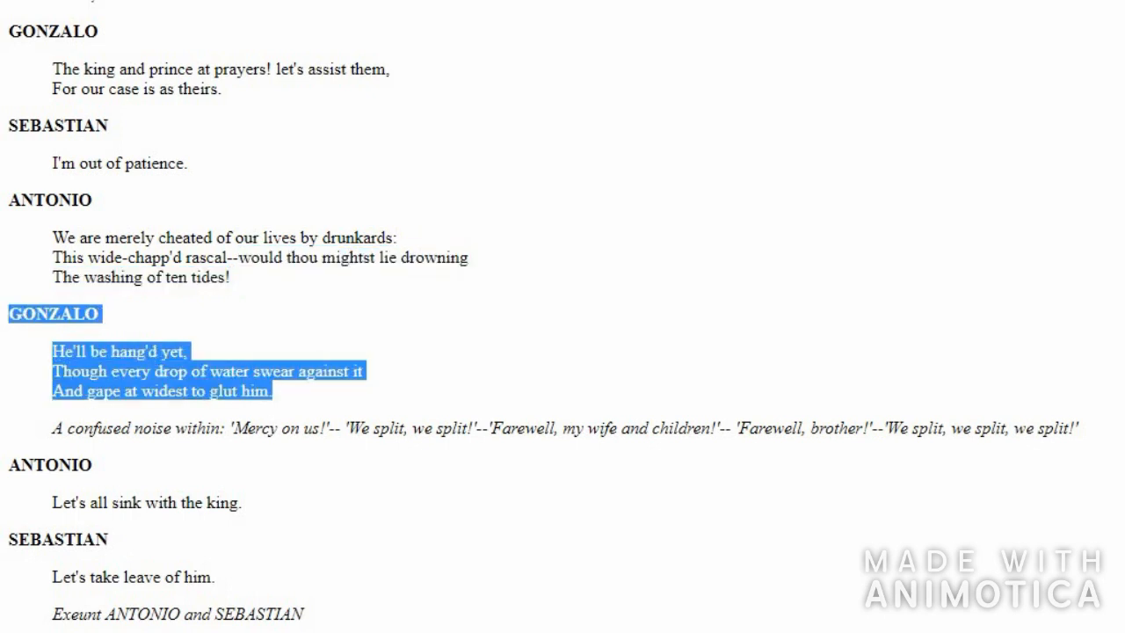
scroll(down, 3)
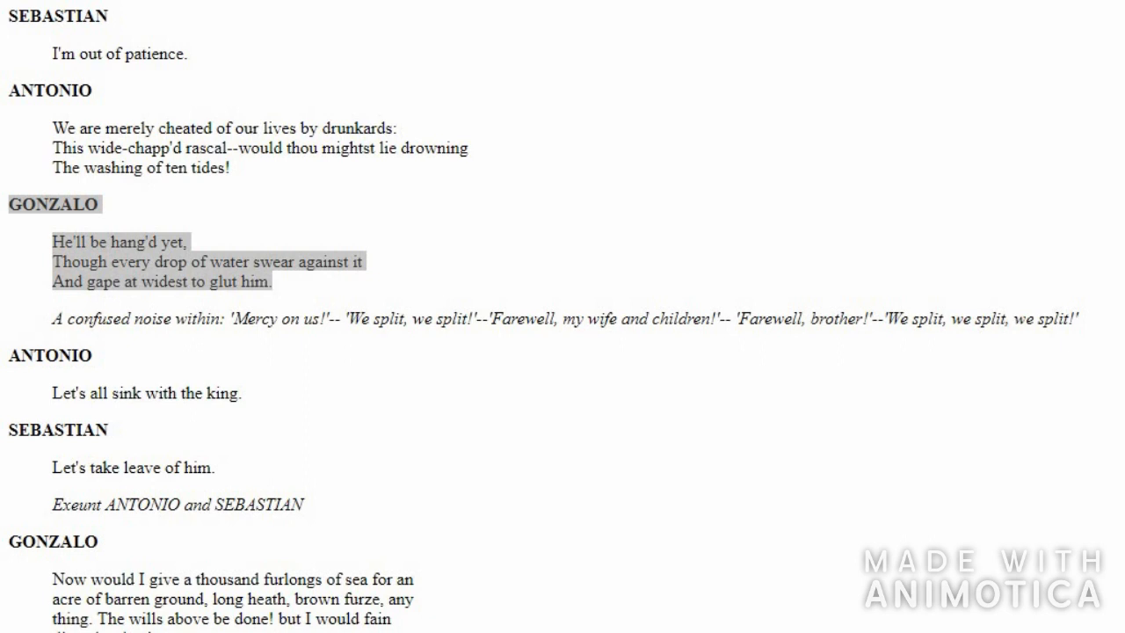
scroll(down, 3)
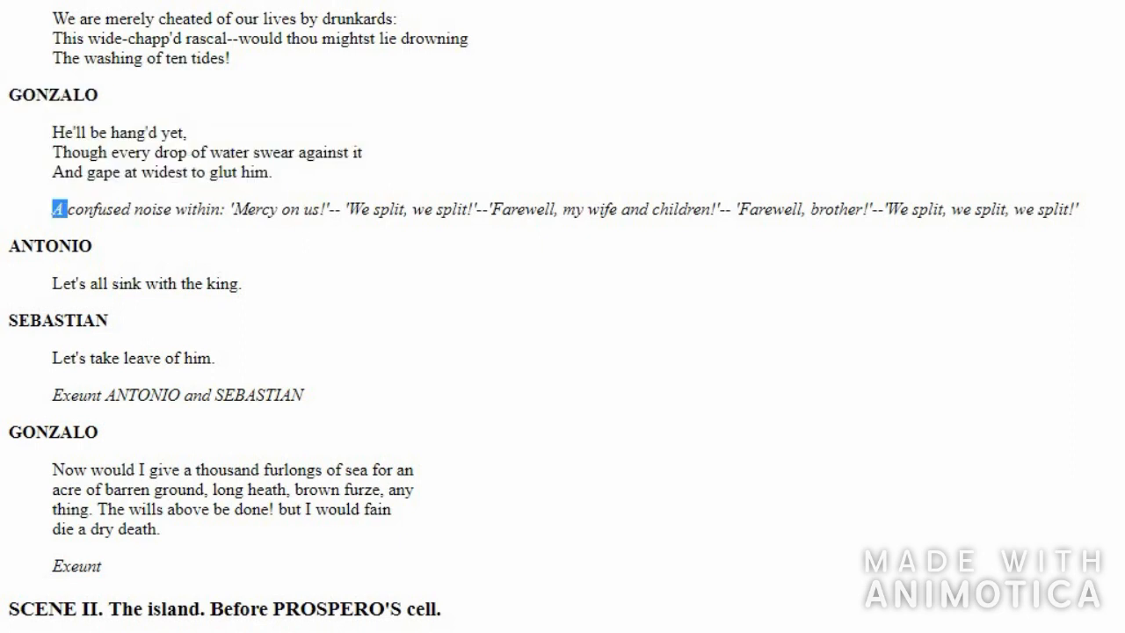
- Highlight the confused-noise stage direction, then 'Exeunt ANTONIO and SEBASTIAN'
drag(53, 209, 822, 209)
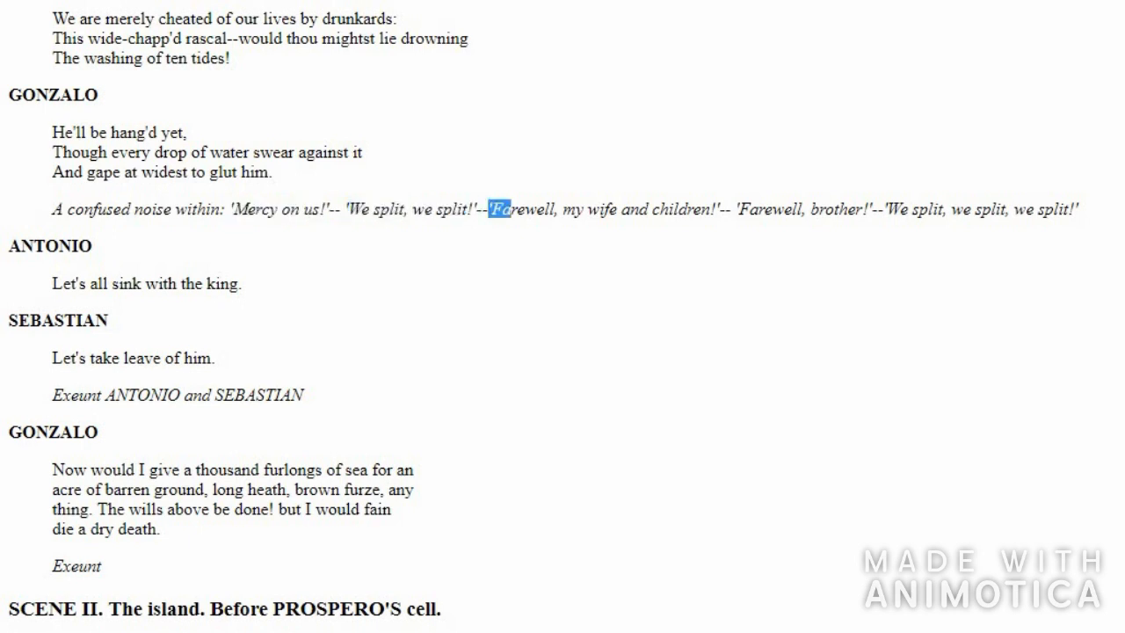
drag(494, 209, 1083, 209)
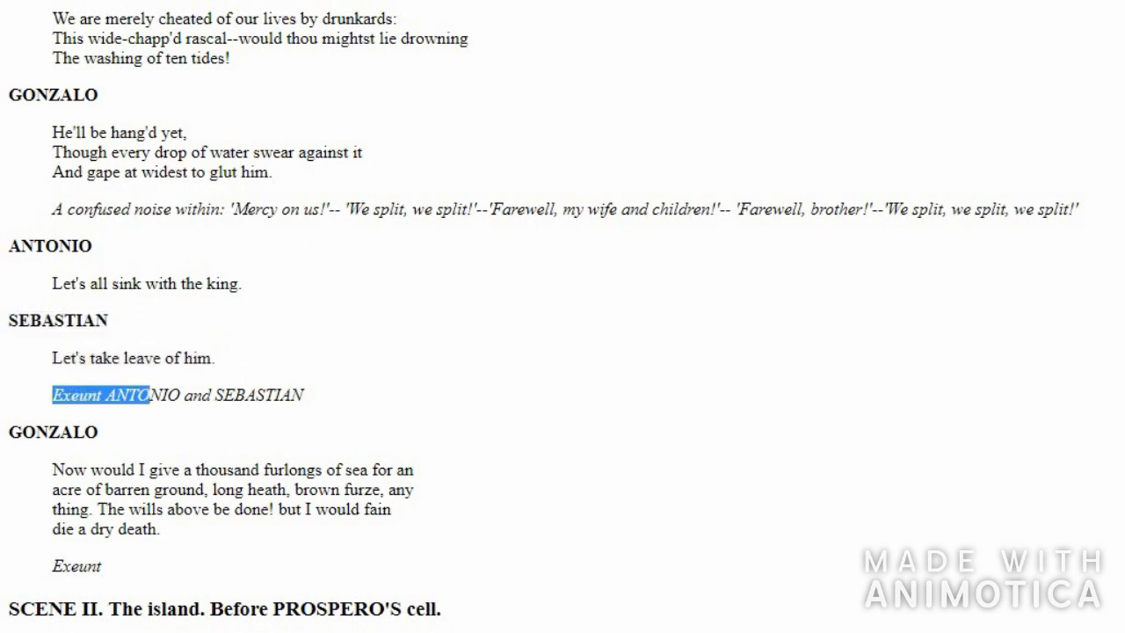
- Scroll down and highlight the 'Exeunt' closing Scene I after Gonzalo's last speech
scroll(down, 3)
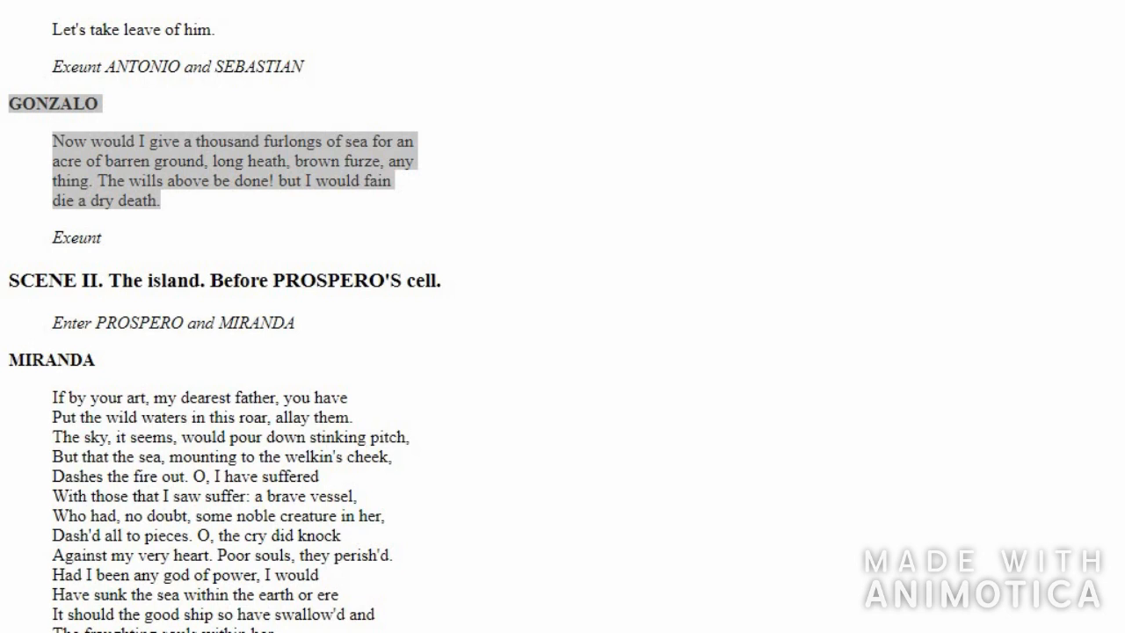
drag(103, 161, 302, 161)
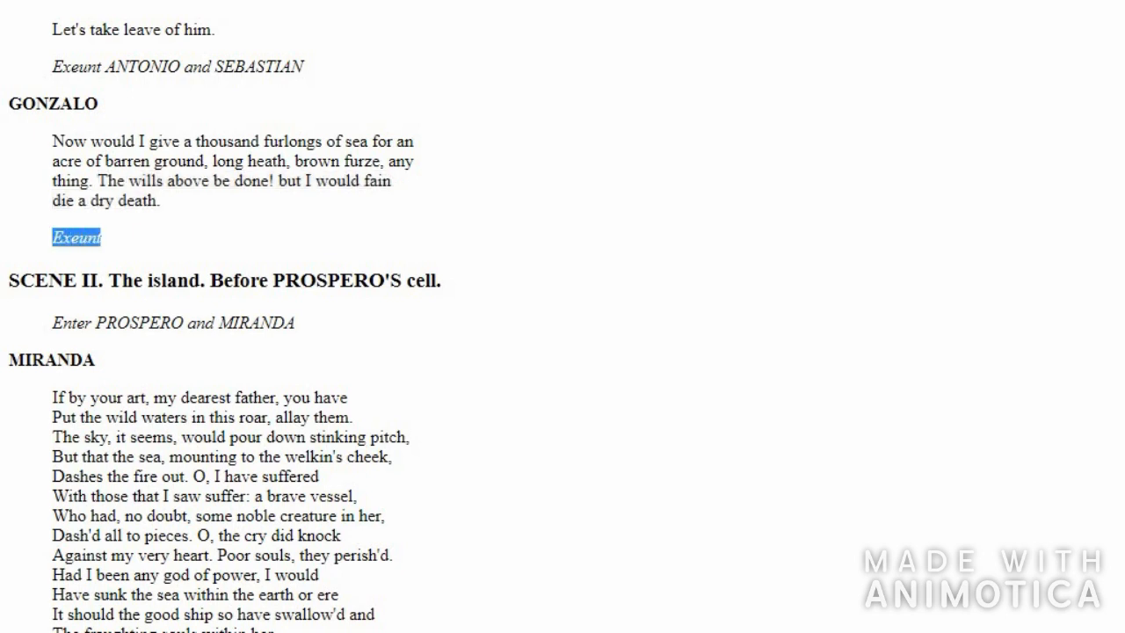
- Scroll back up to the 'Enter ALONSO, SEBASTIAN, ANTONIO, FERDINAND, GONZALO' direction
scroll(up, 3)
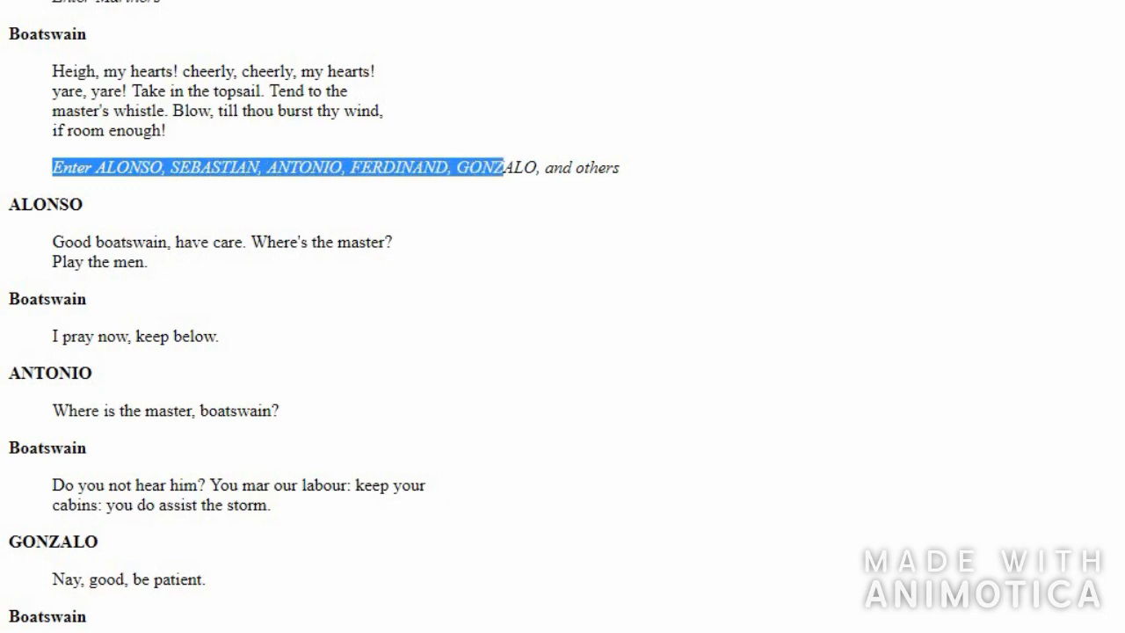
- Highlight the Boatswain's 'I pray now, keep below' and scroll toward 'Lay her a-hold'
drag(497, 167, 620, 167)
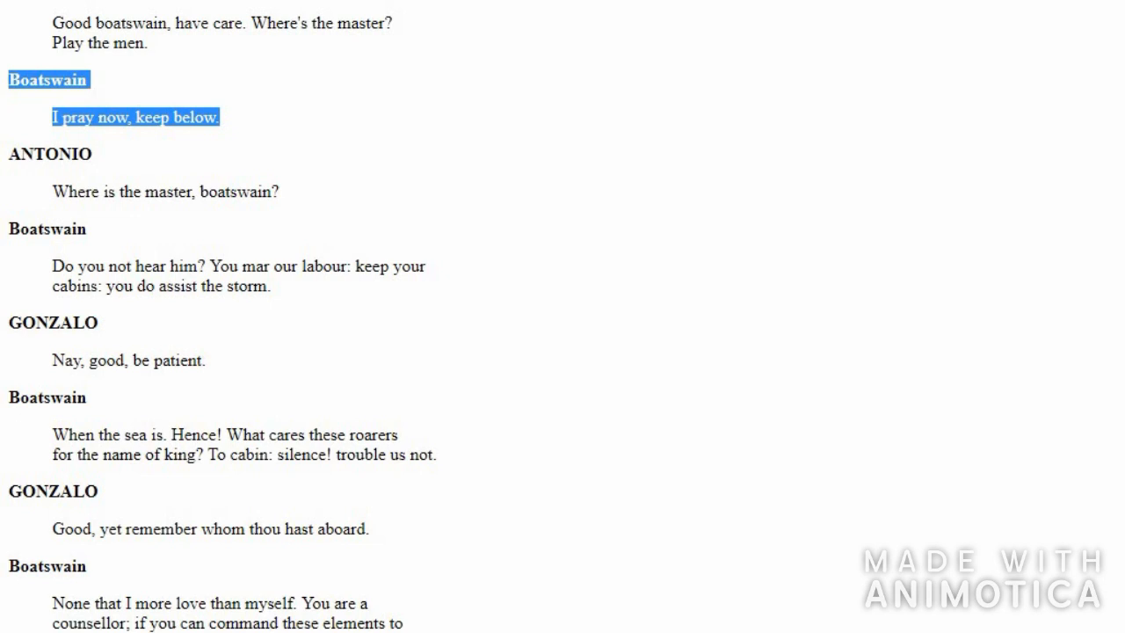
scroll(down, 3)
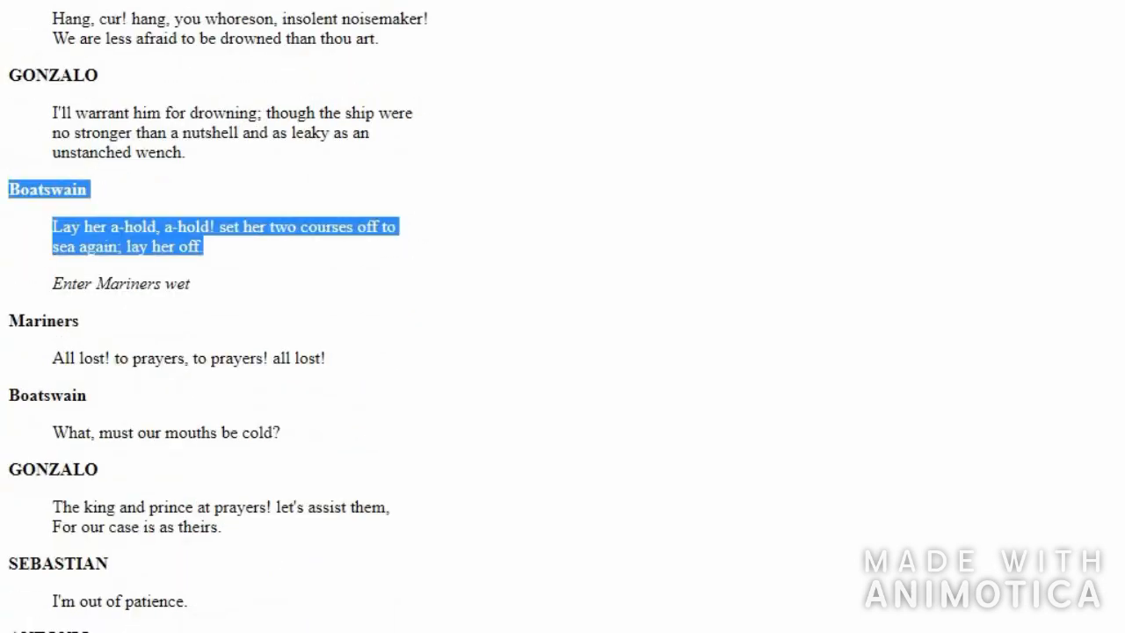
- Scroll past the Mariners' 'All lost!' and Gonzalo's final speech, then back up
scroll(down, 3)
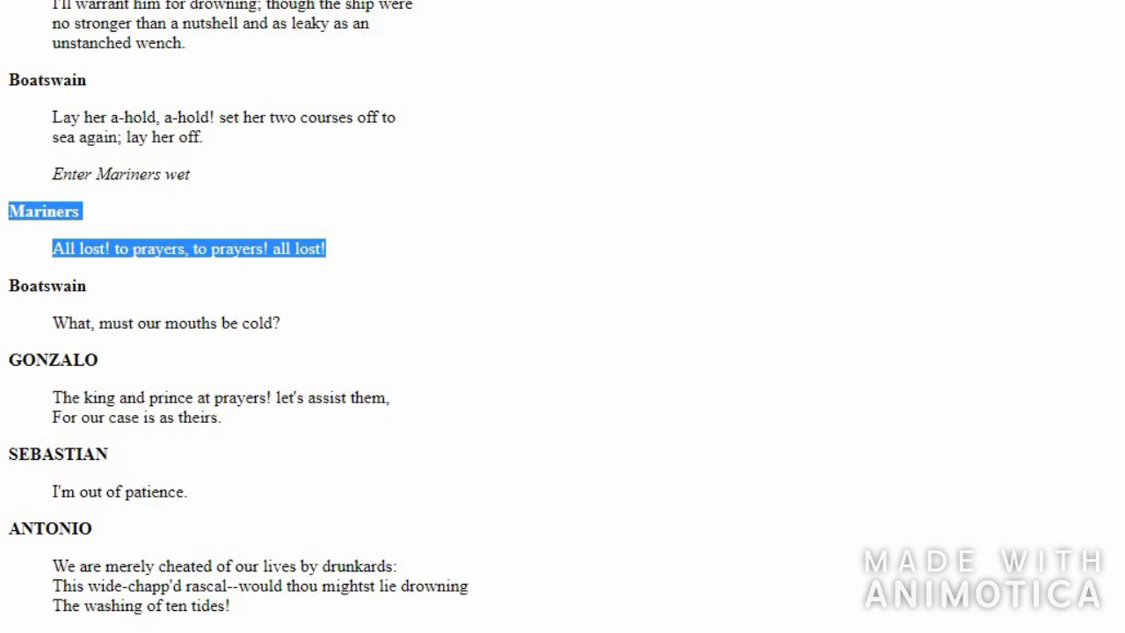
scroll(down, 3)
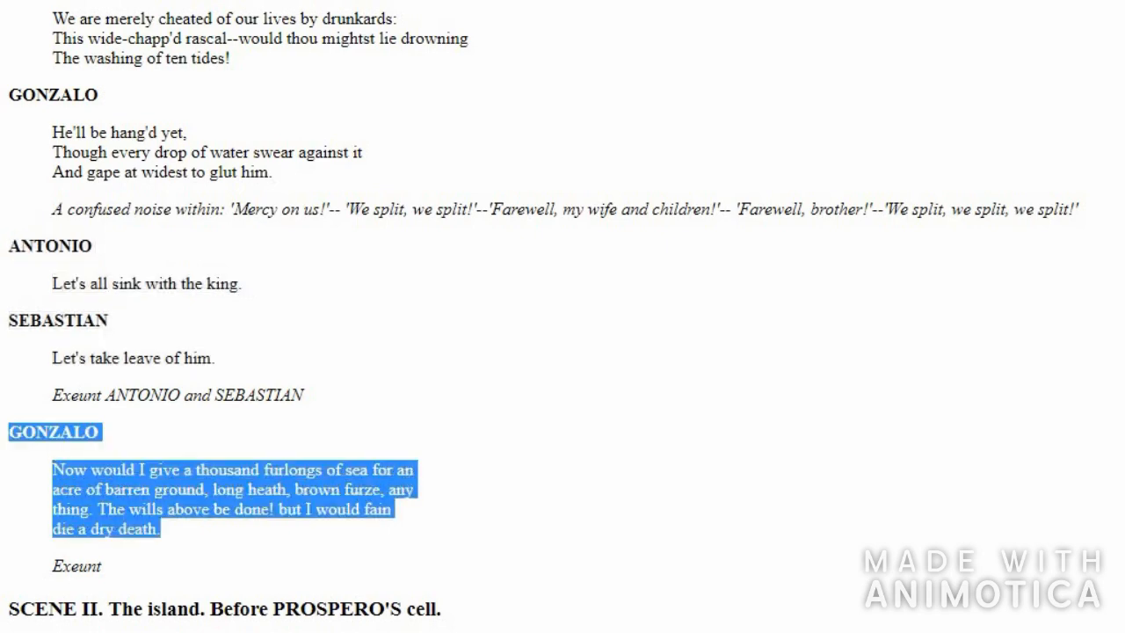
scroll(up, 3)
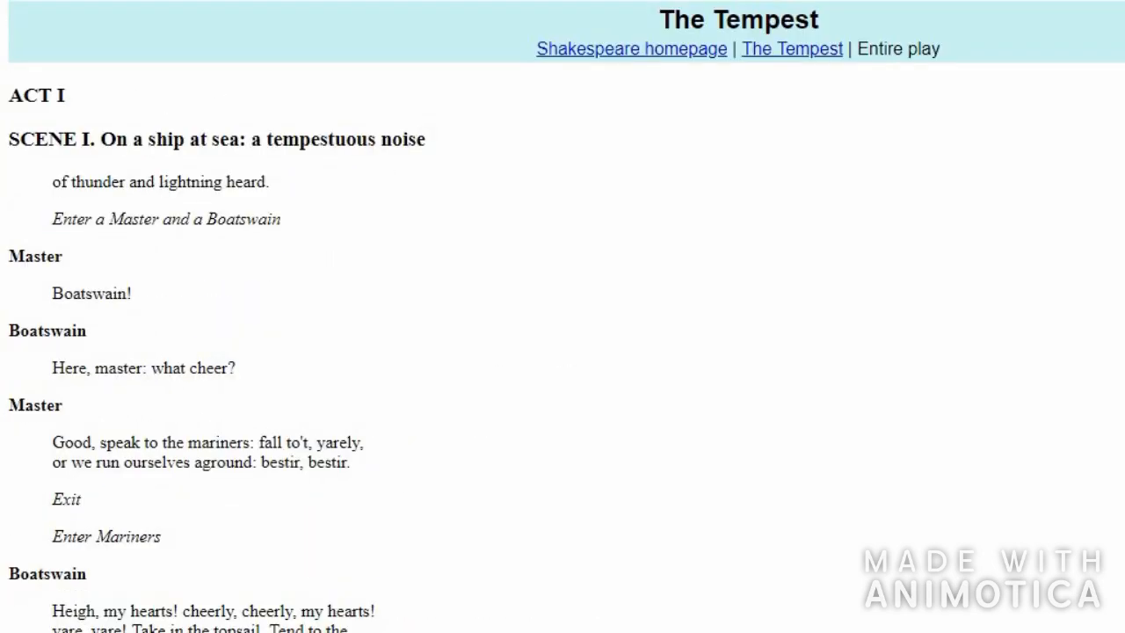